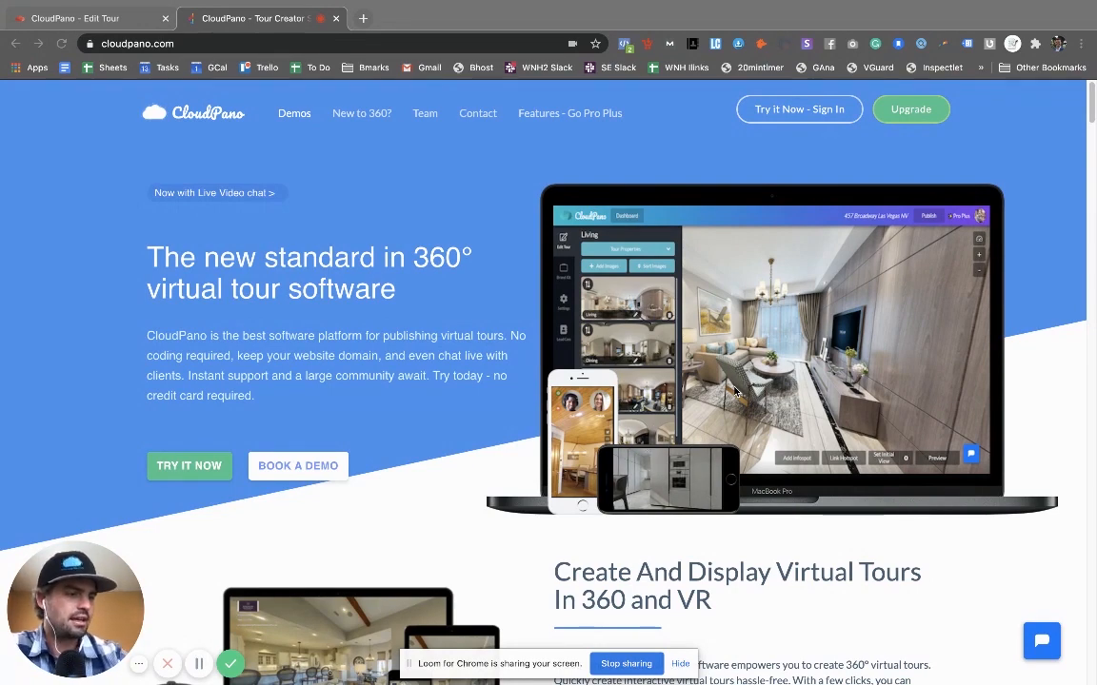
pyautogui.moveTo(914, 384)
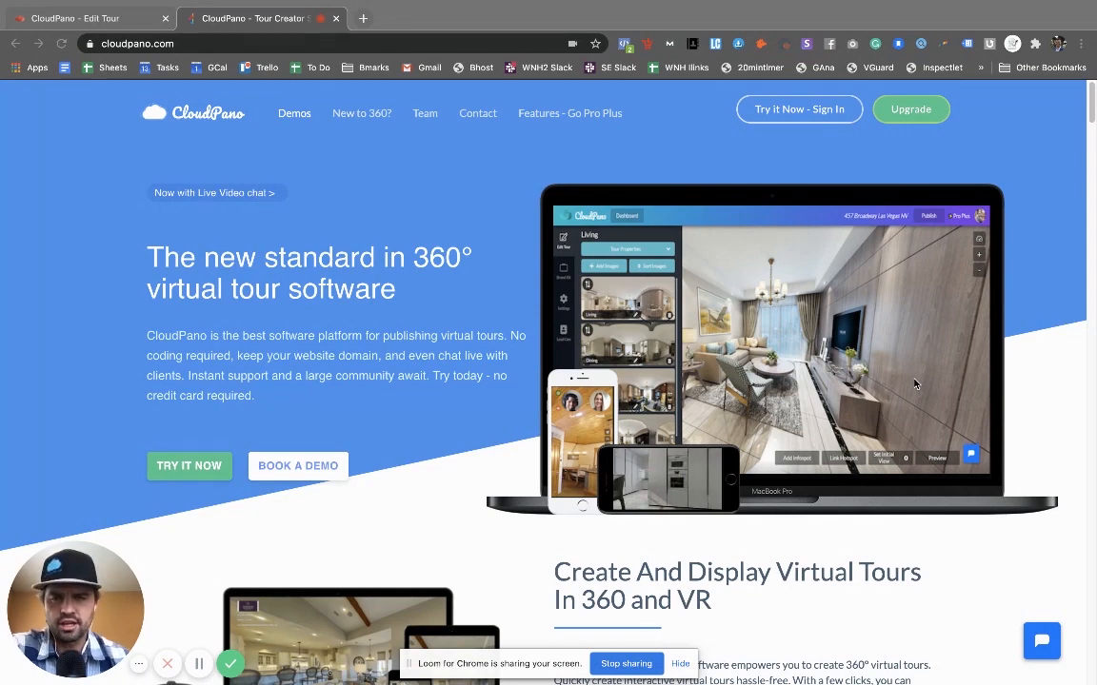
pyautogui.moveTo(746, 359)
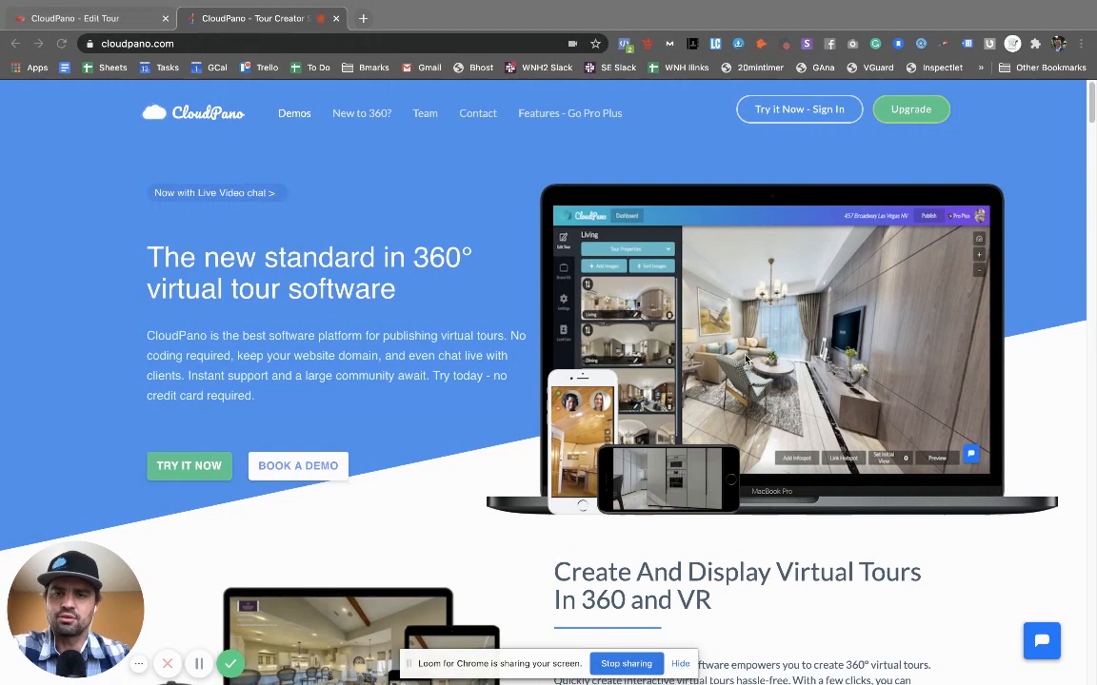
pyautogui.moveTo(426, 322)
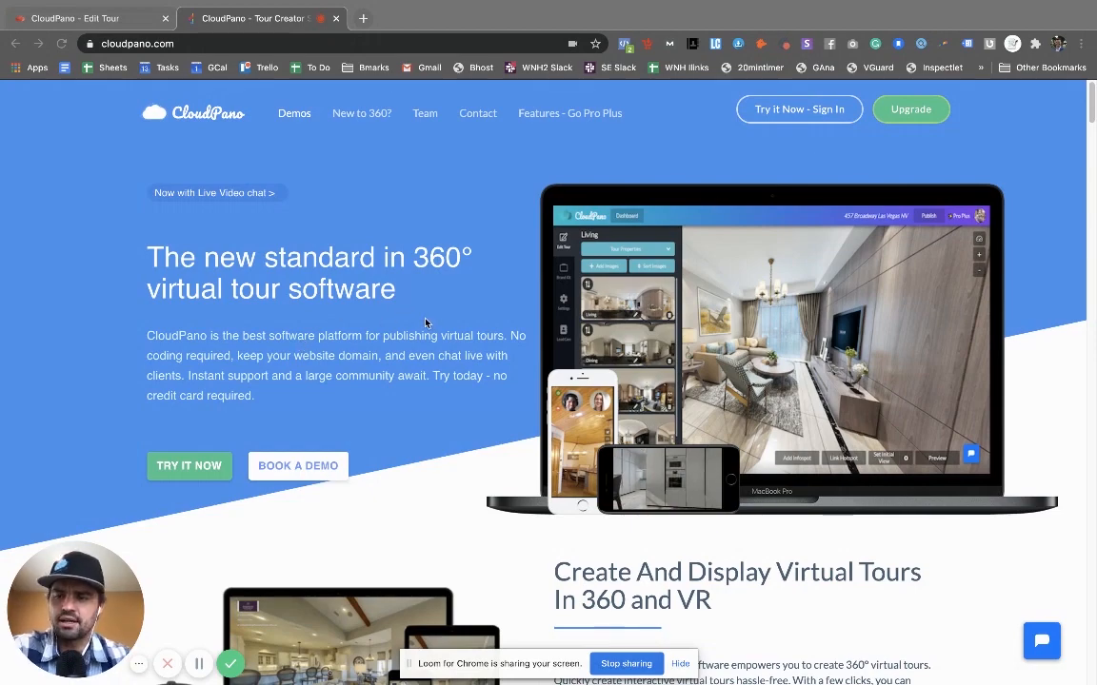
# - Scroll down the CloudPano homepage before opening the app
pyautogui.scroll(-3)
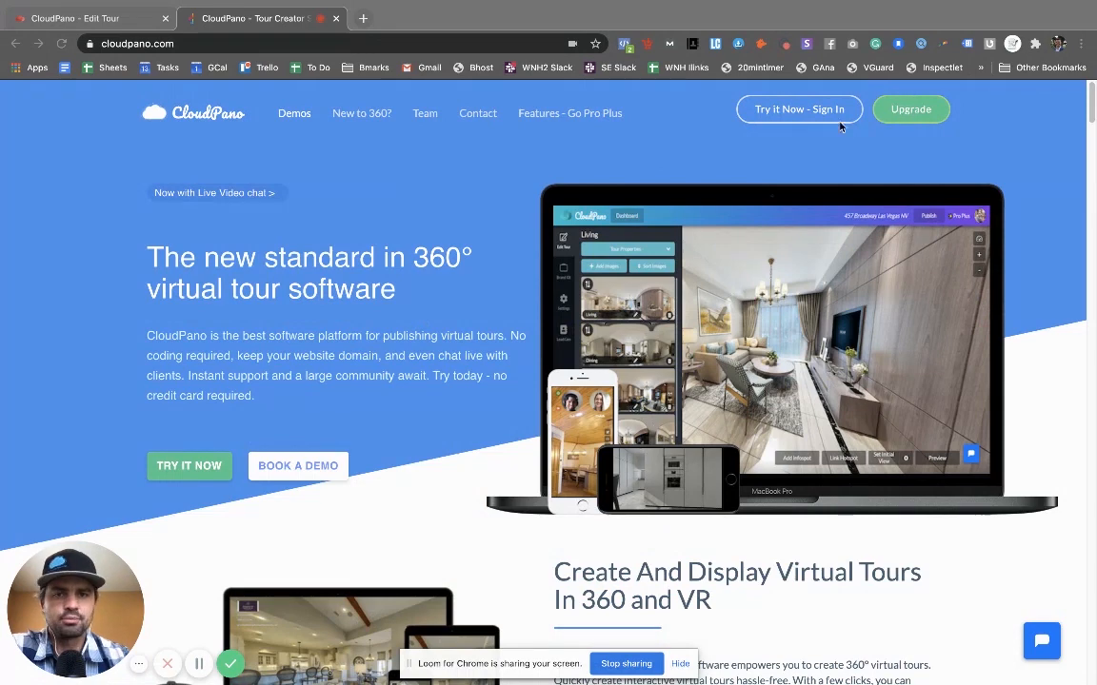
pyautogui.moveTo(349, 244)
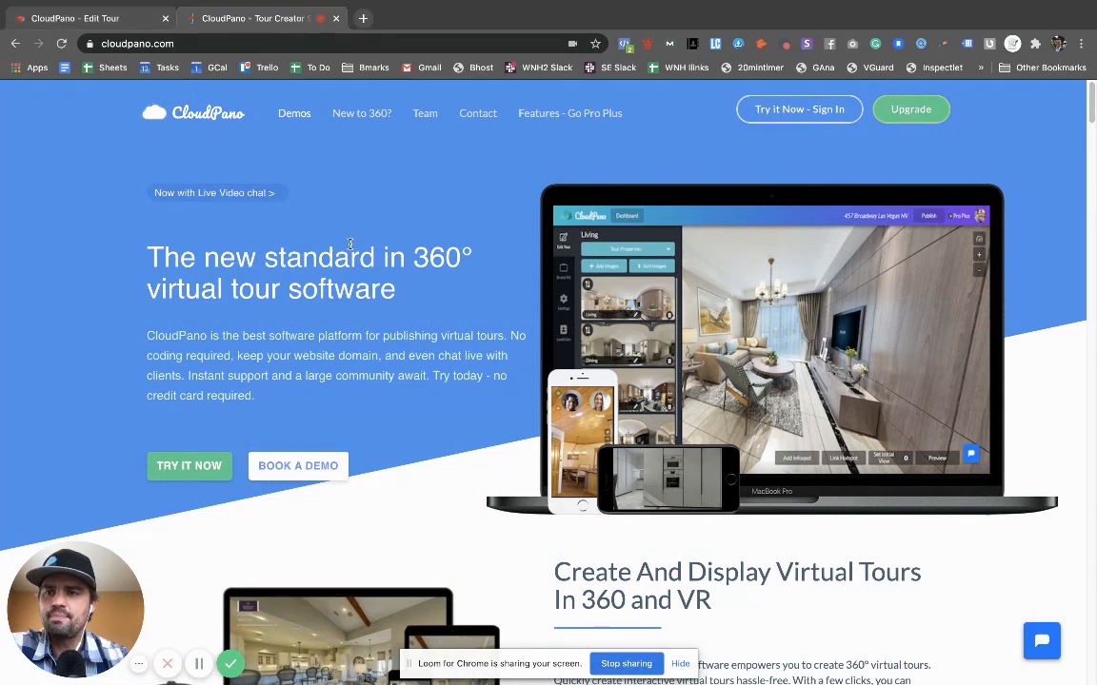
pyautogui.moveTo(376, 176)
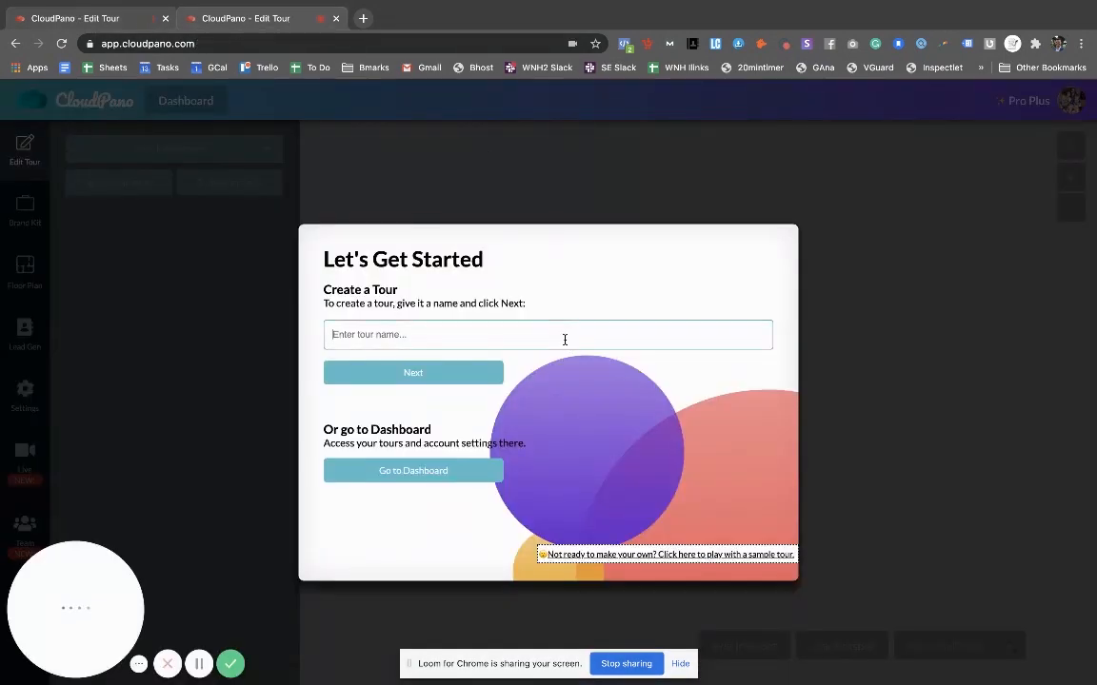
# - Name the new tour 'Test 360 Upload' and bring up the 360 photo file chooser
pyautogui.write('TEst')
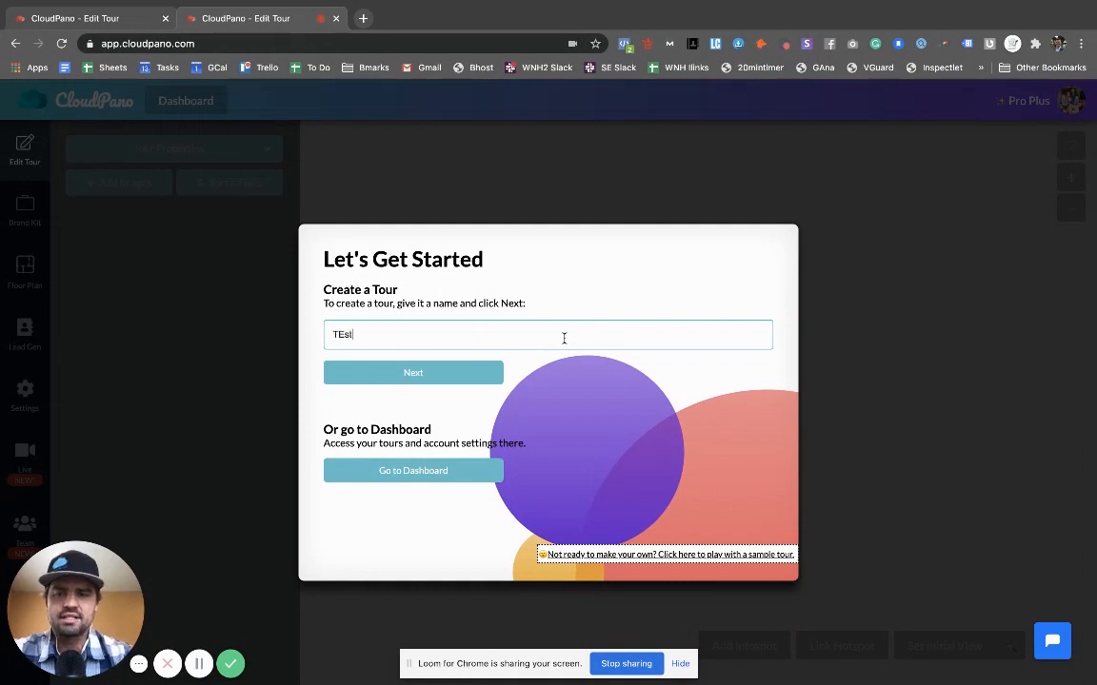
pyautogui.write('Test 360 Upload')
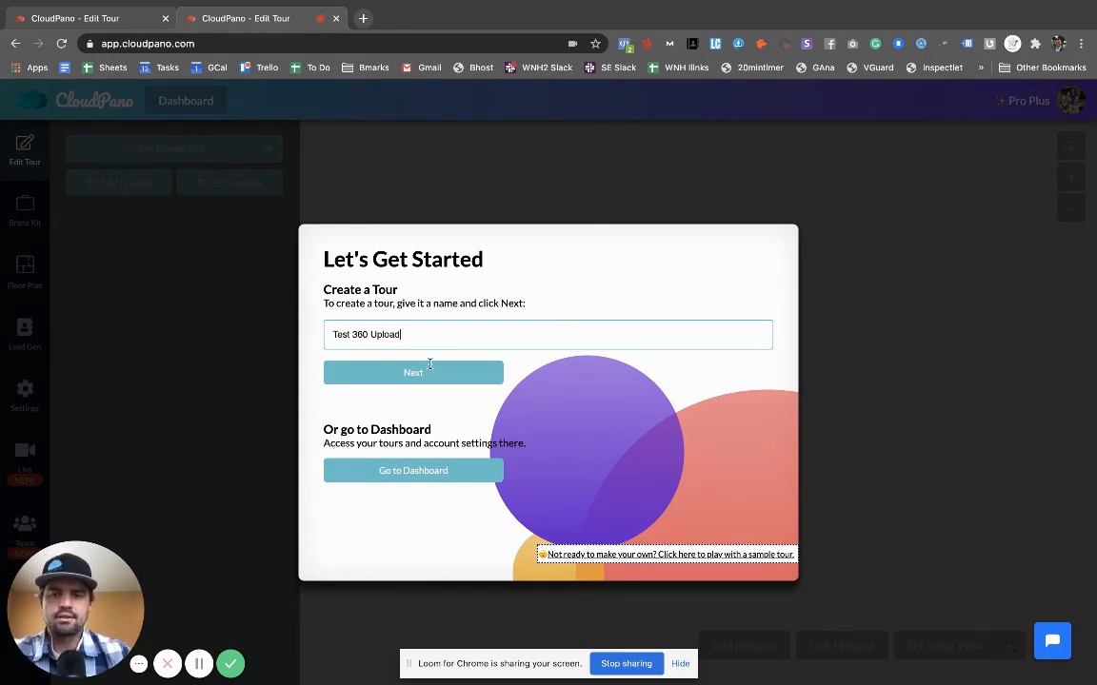
pyautogui.click(414, 372)
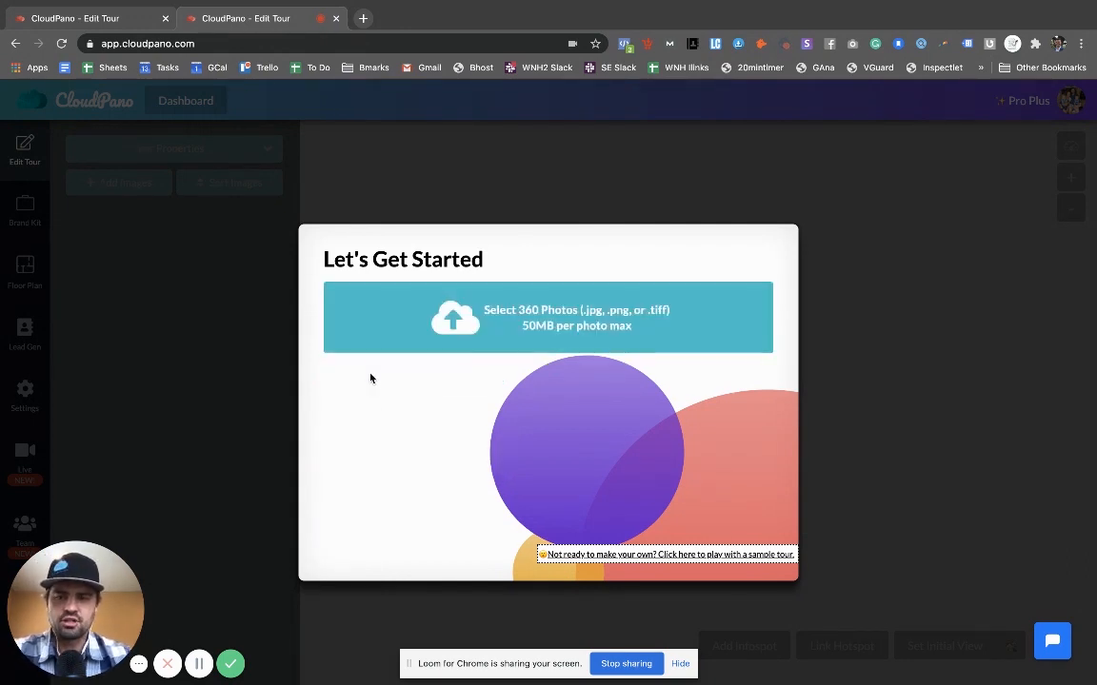
pyautogui.moveTo(382, 372)
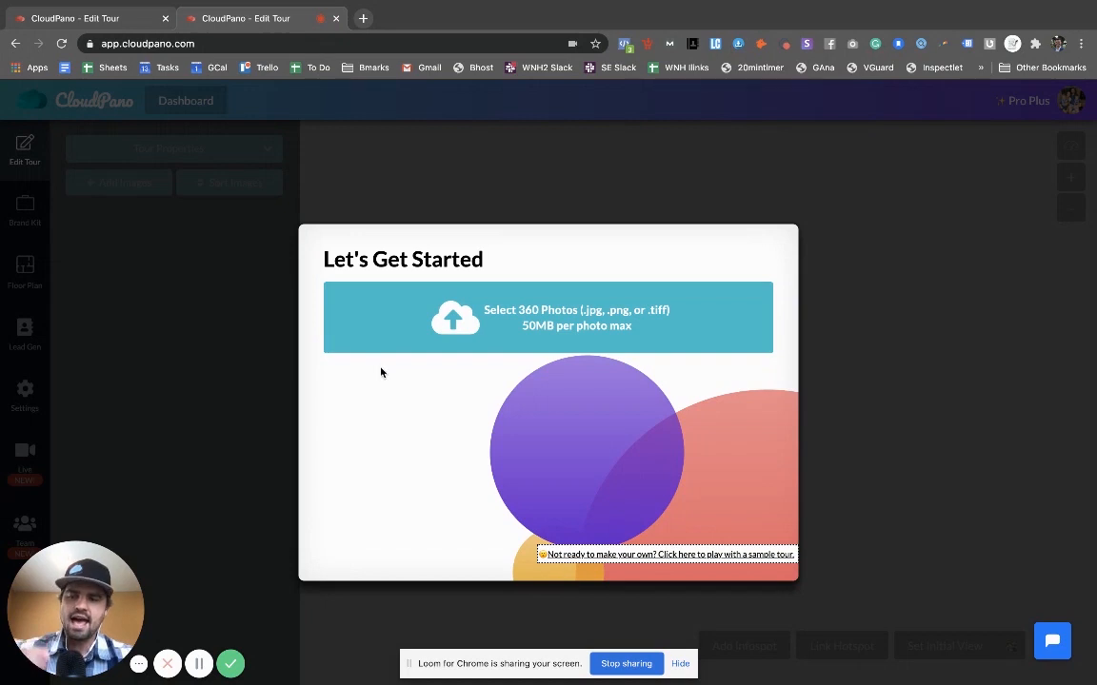
pyautogui.moveTo(398, 343)
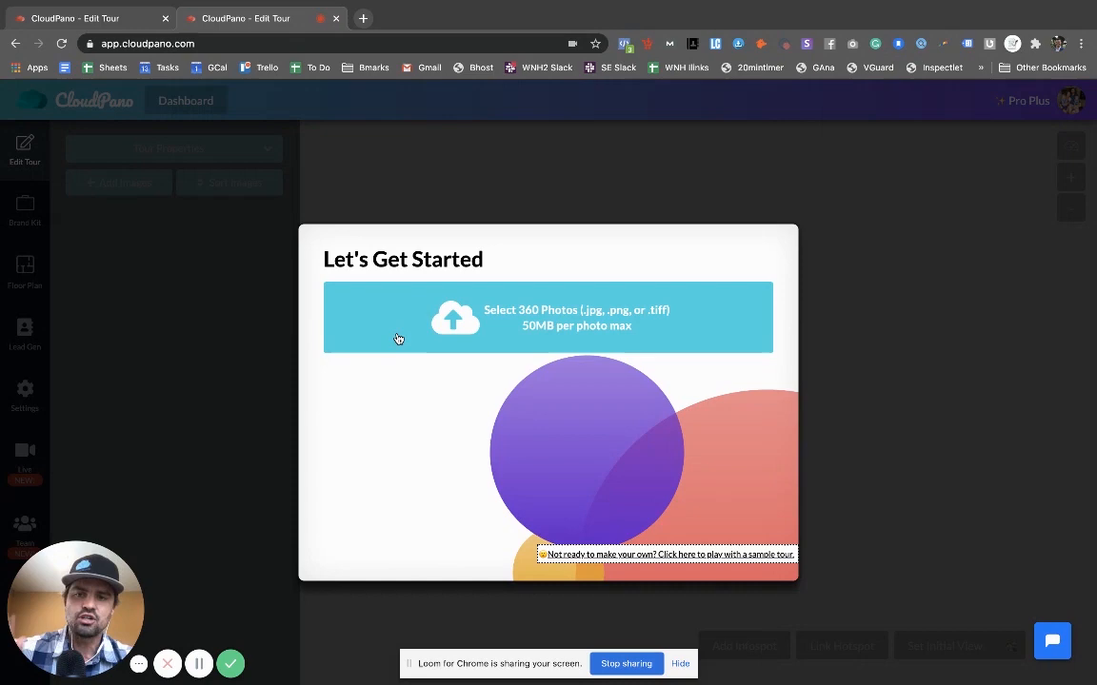
pyautogui.click(546, 317)
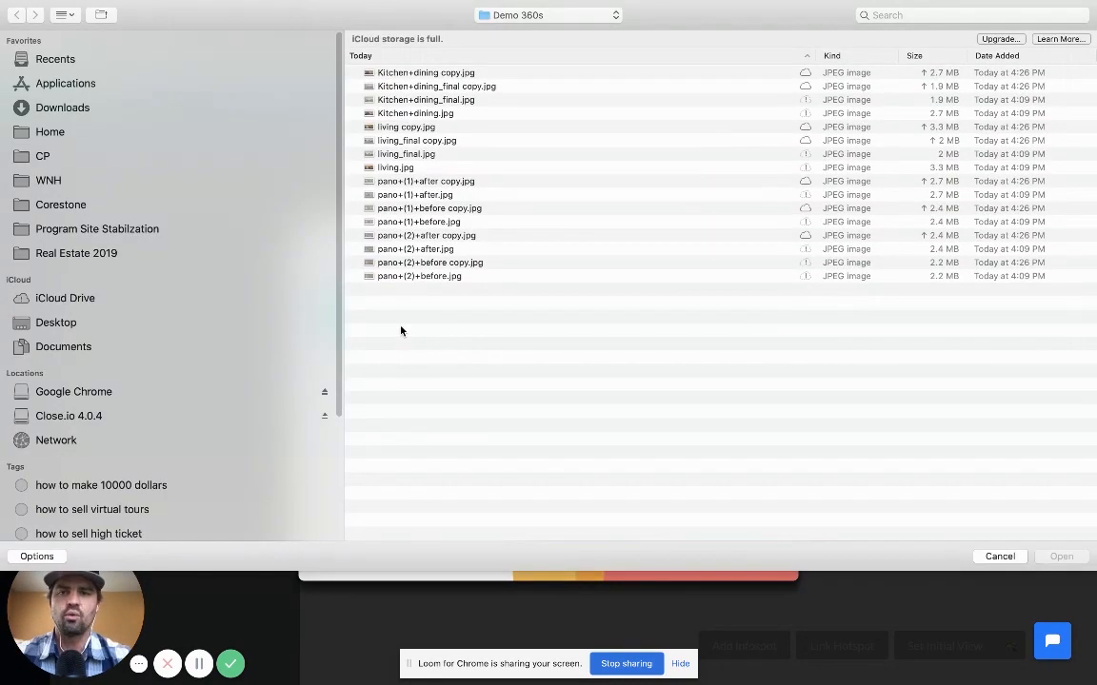
pyautogui.moveTo(416, 327)
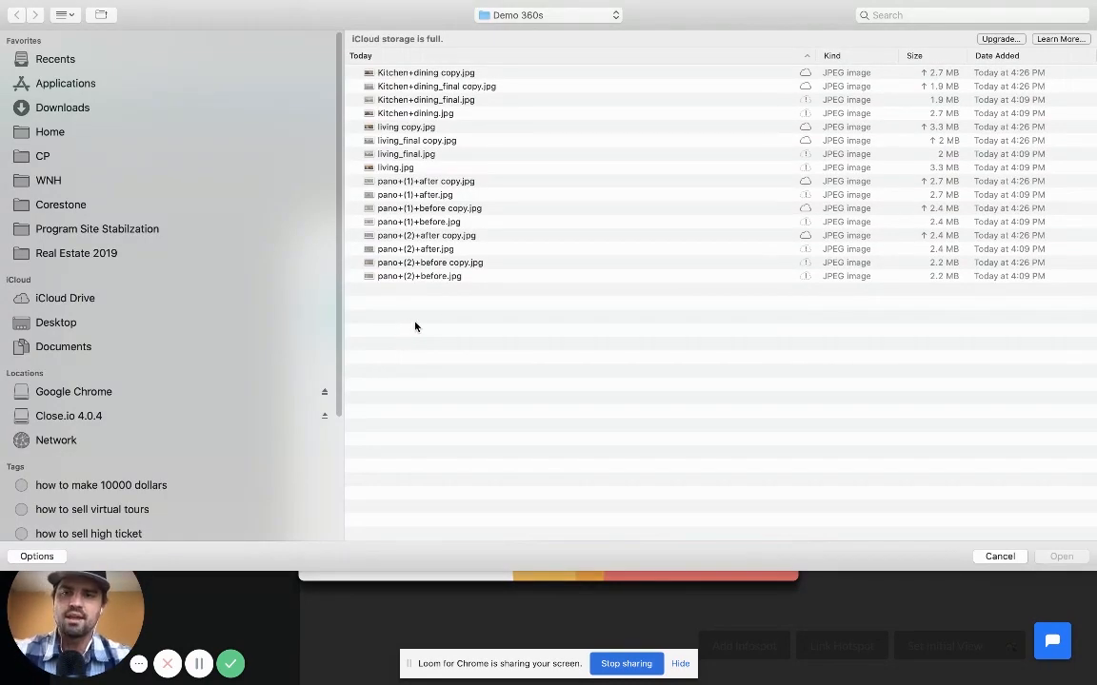
pyautogui.moveTo(411, 334)
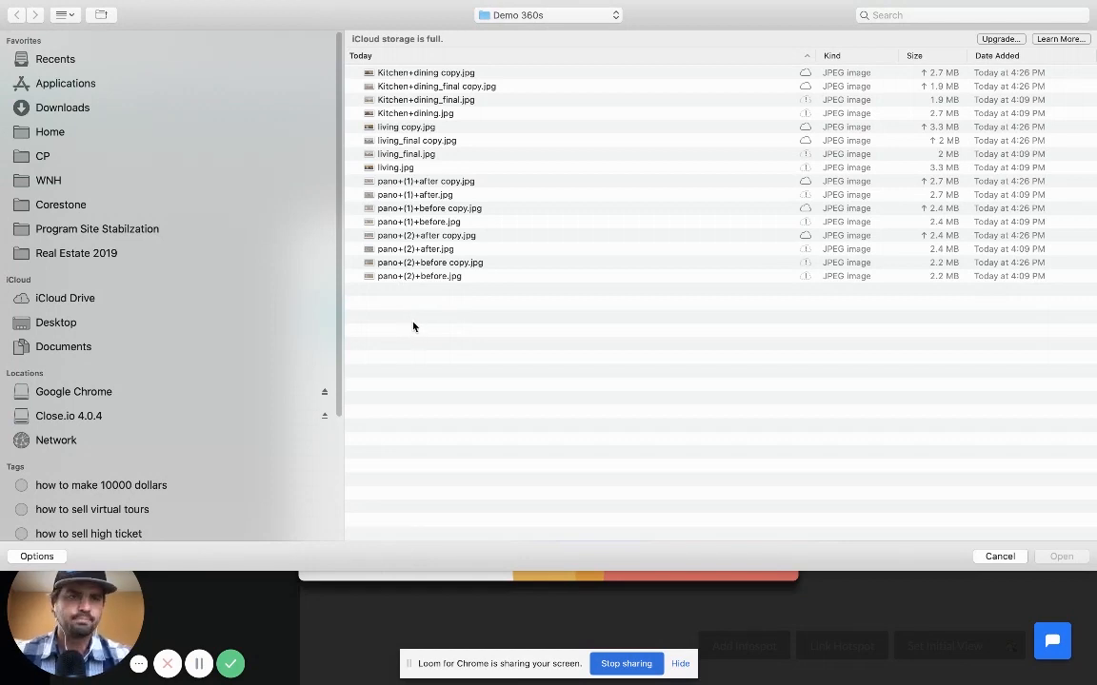
pyautogui.moveTo(420, 317)
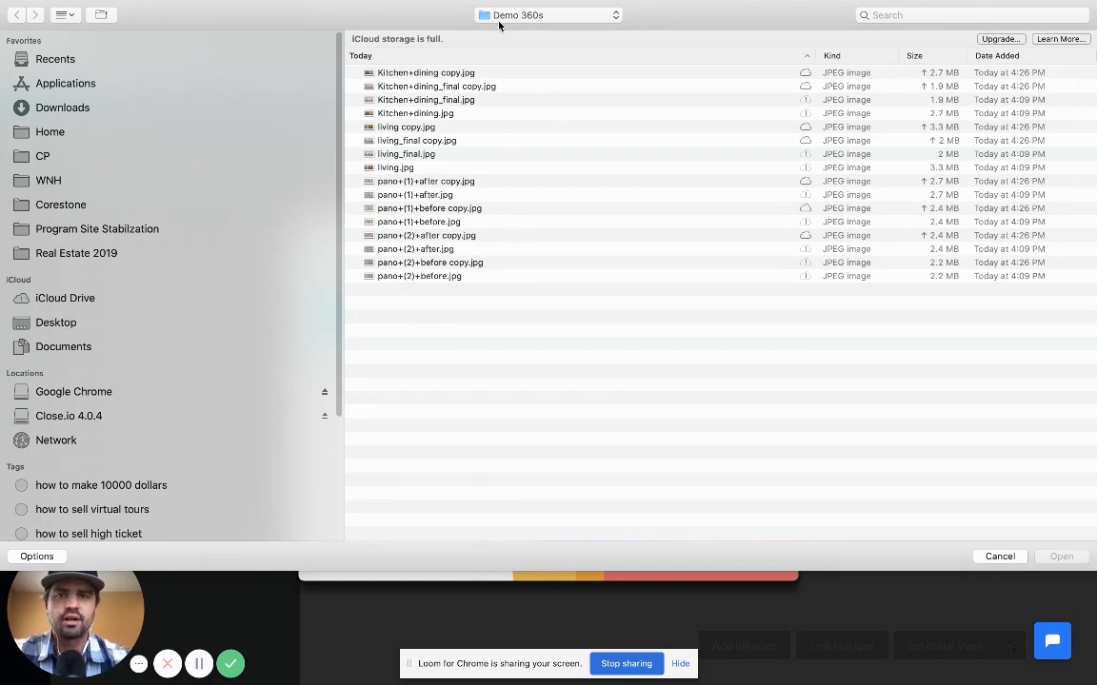
# - Select all sixteen panorama JPEGs in Demo 360s and upload them to the tour
pyautogui.click(432, 73)
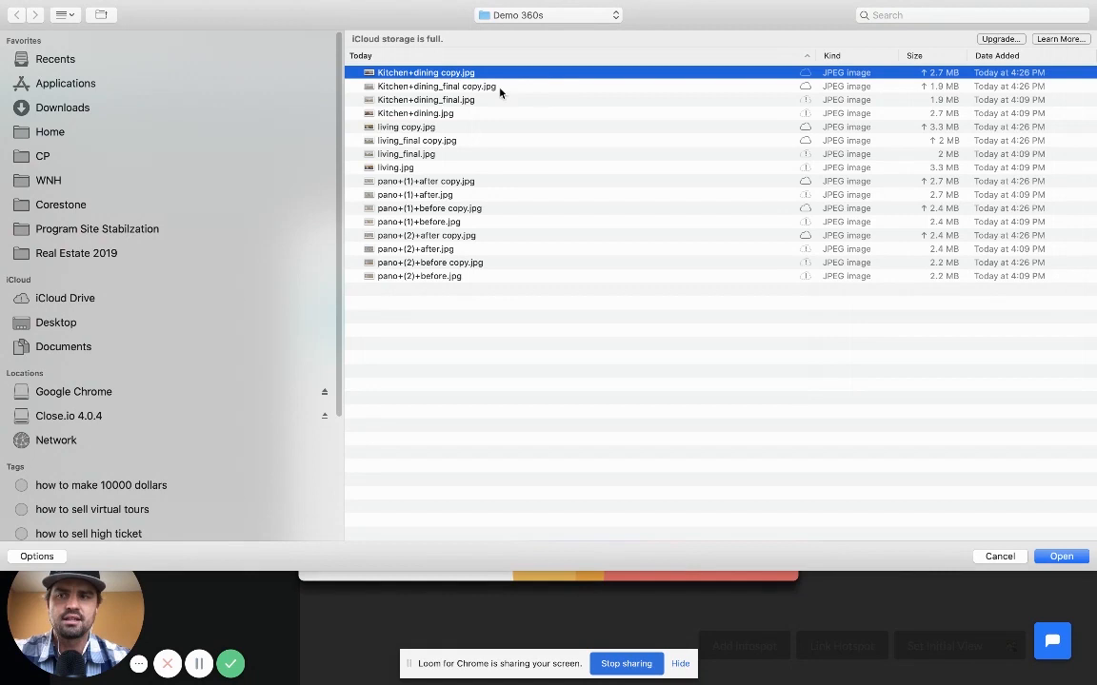
pyautogui.press('cmd+a')
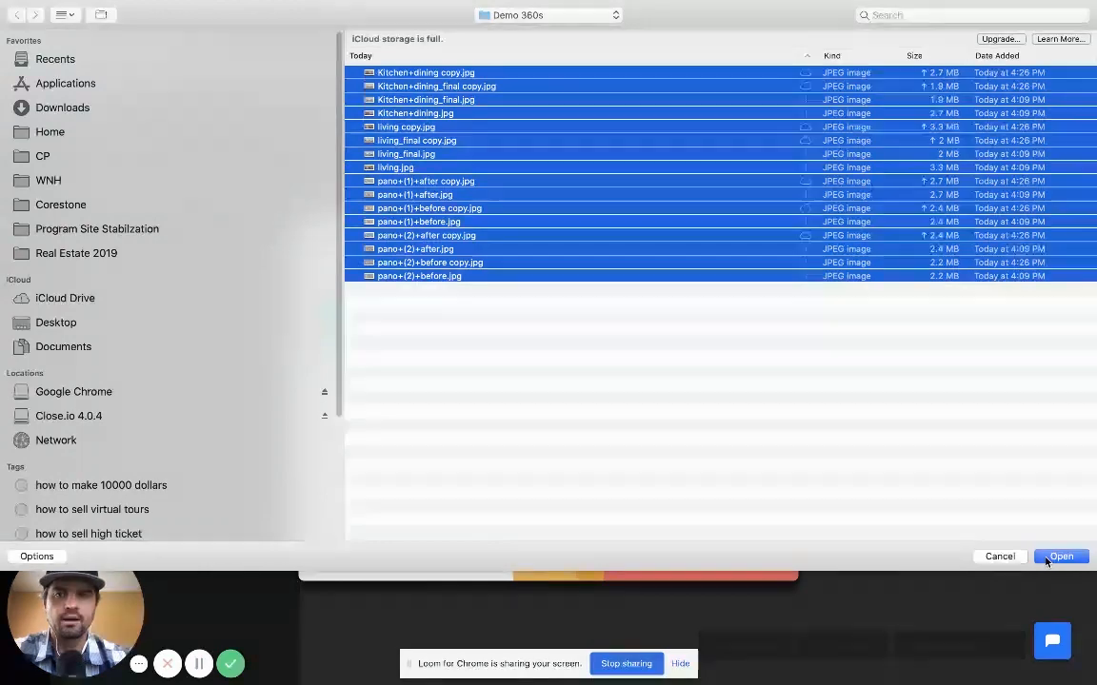
pyautogui.click(1062, 557)
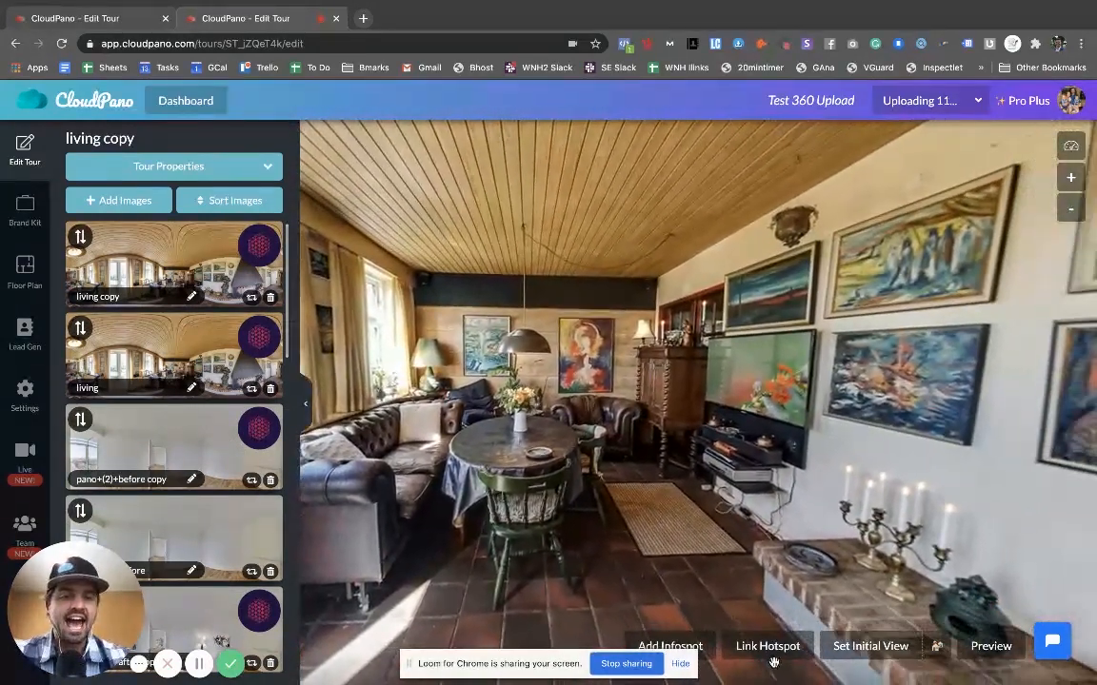
# - Add a hotspot in the living copy scene linking to pano+(2)+before copy
pyautogui.click(767, 644)
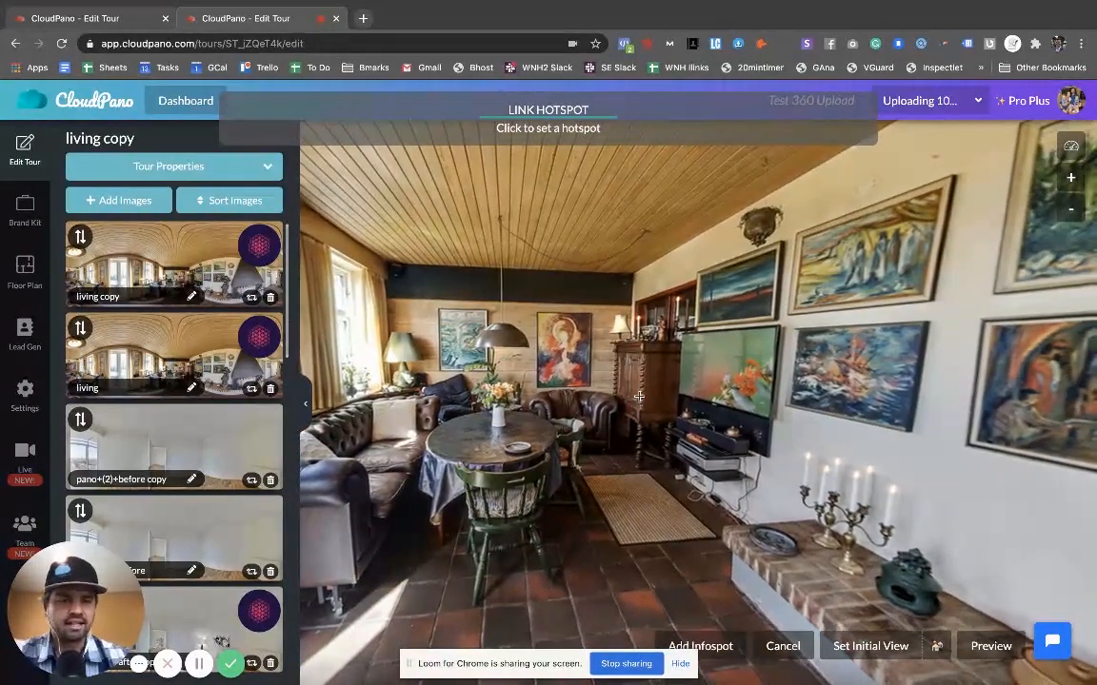
pyautogui.click(638, 396)
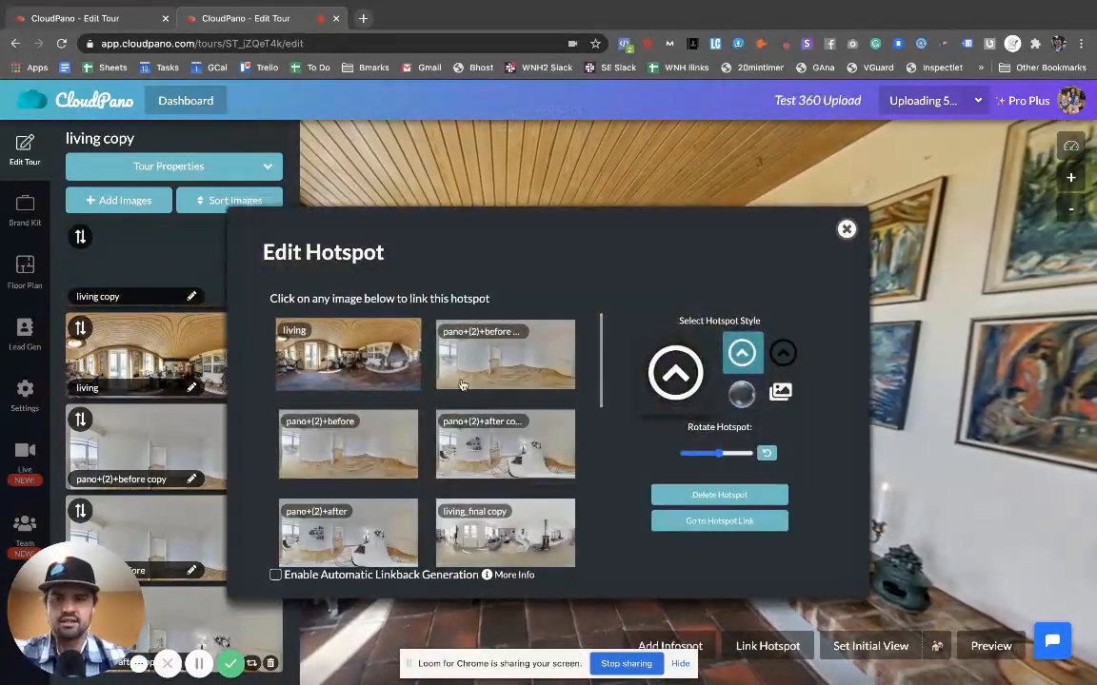
pyautogui.click(847, 229)
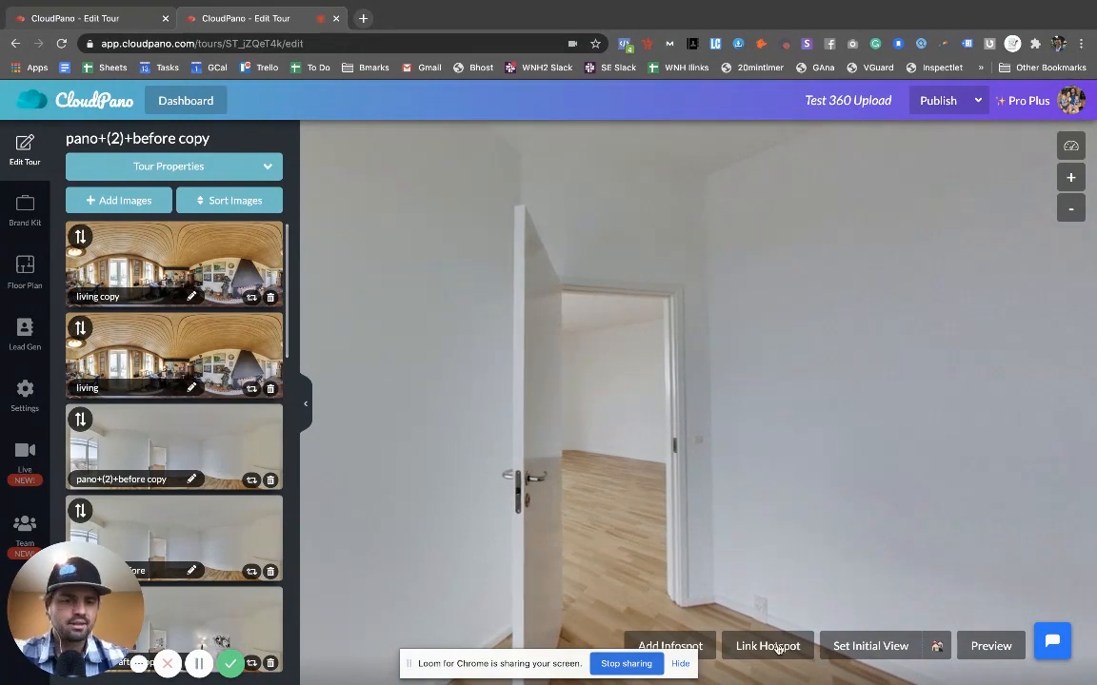
# - Add a doorway hotspot linking back to living copy and return to that scene
pyautogui.click(767, 646)
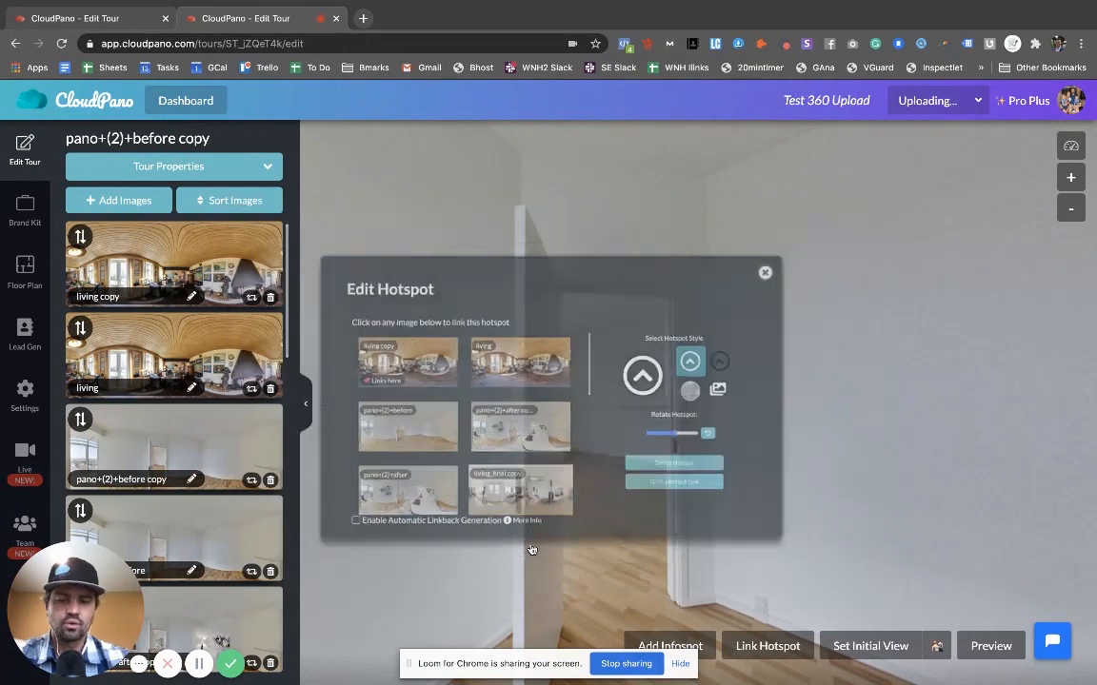
pyautogui.click(764, 272)
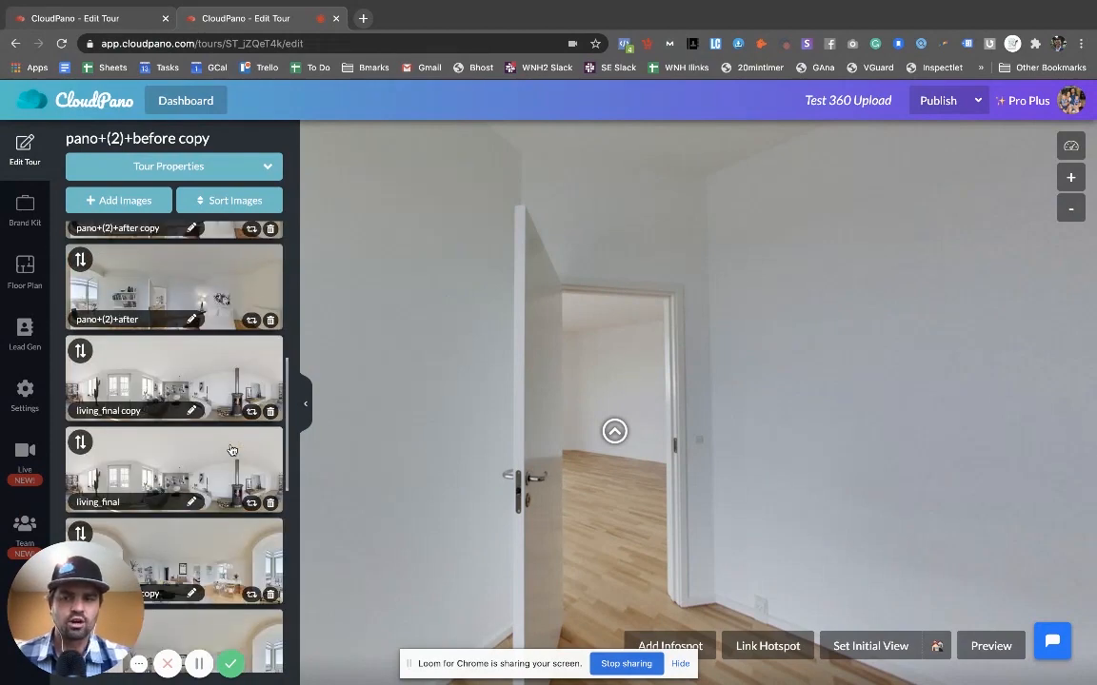
pyautogui.scroll(-3)
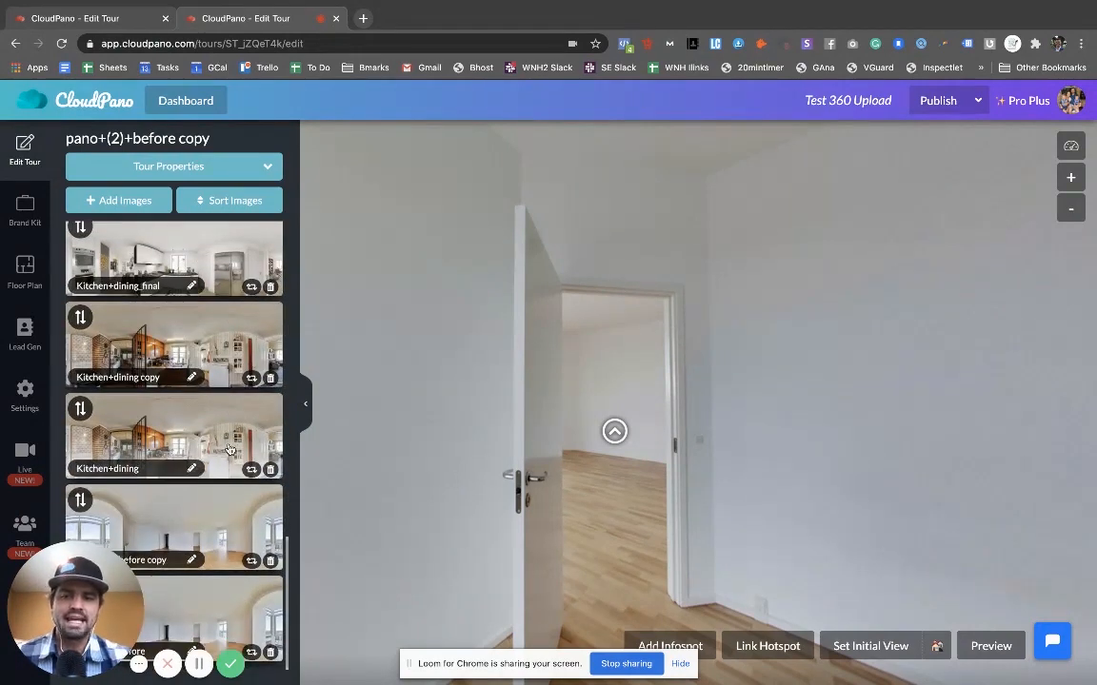
pyautogui.scroll(-3)
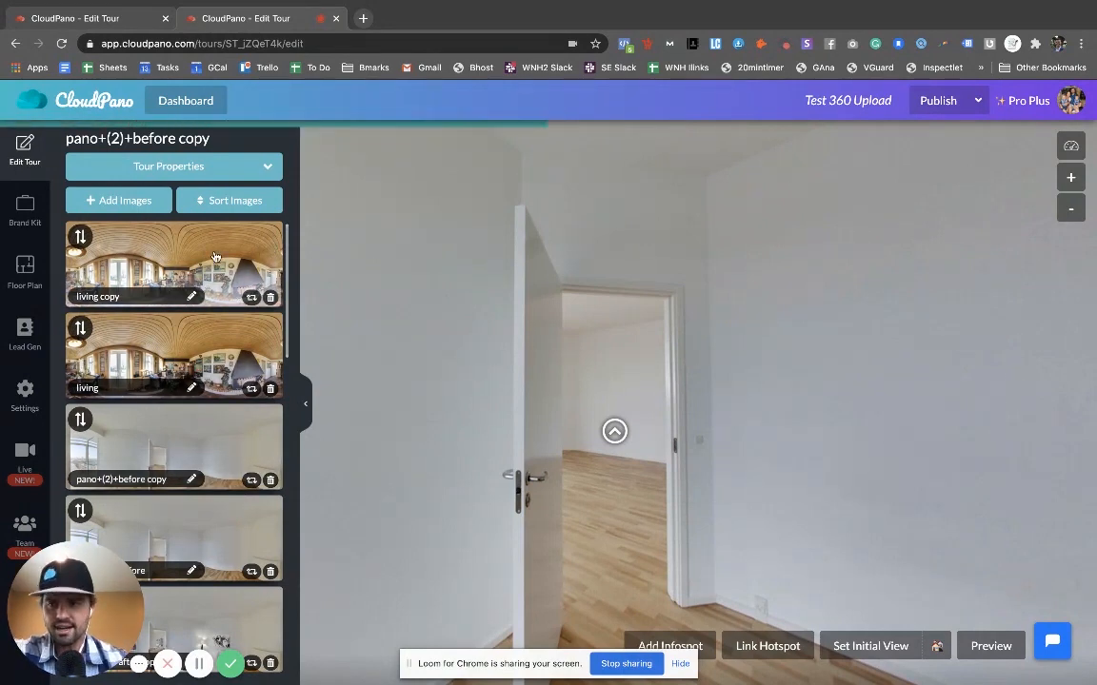
pyautogui.click(172, 264)
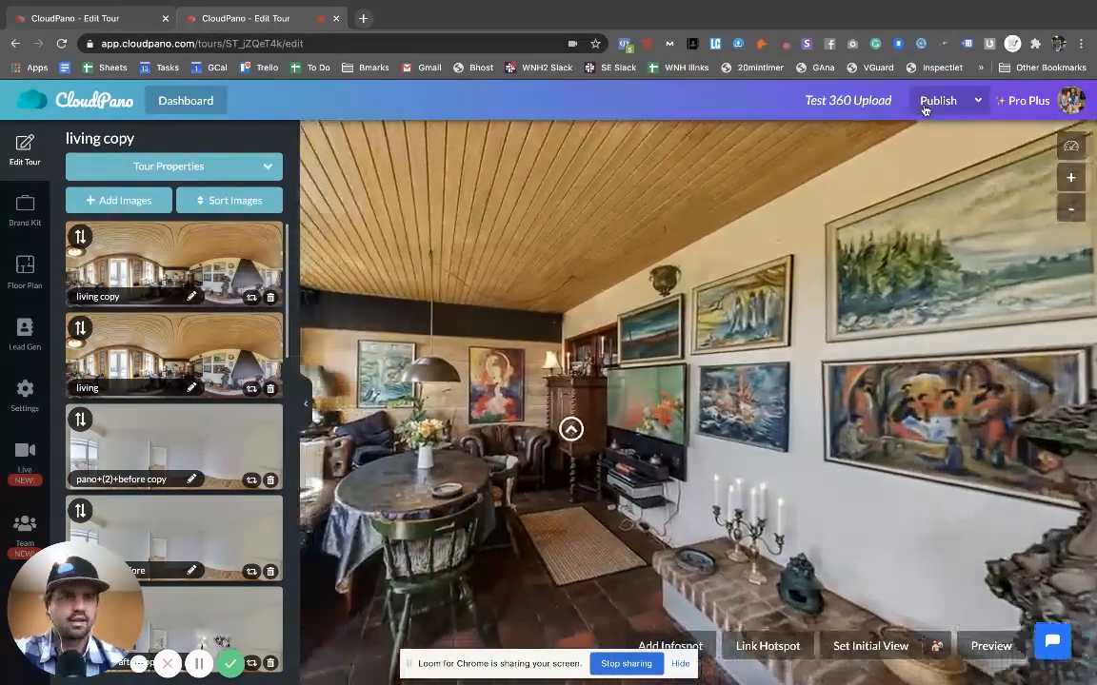
# - Publish the tour, look around its living room panoramas in the viewer, then start a new tab
pyautogui.click(937, 101)
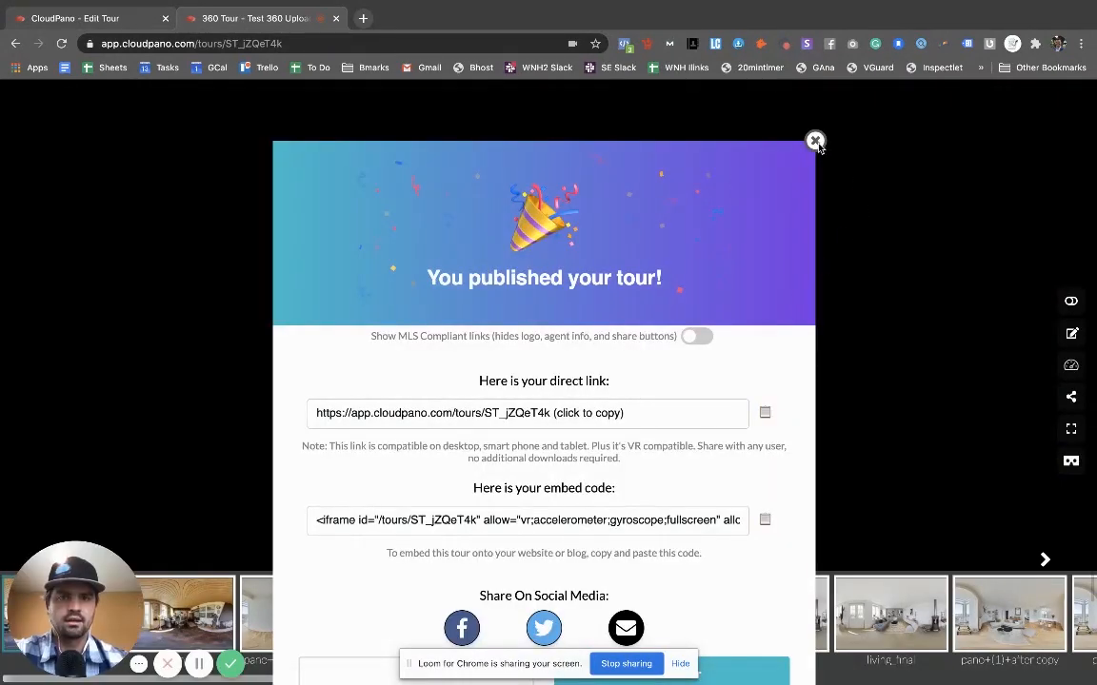
pyautogui.click(815, 140)
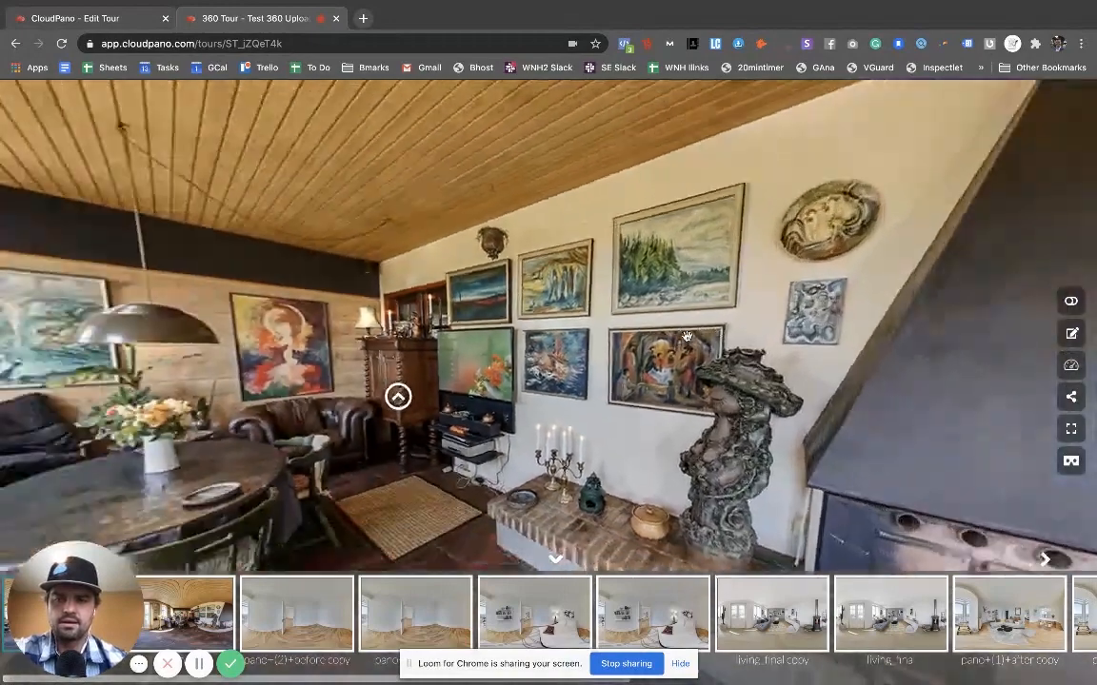
pyautogui.moveTo(687, 337); pyautogui.dragTo(595, 358)
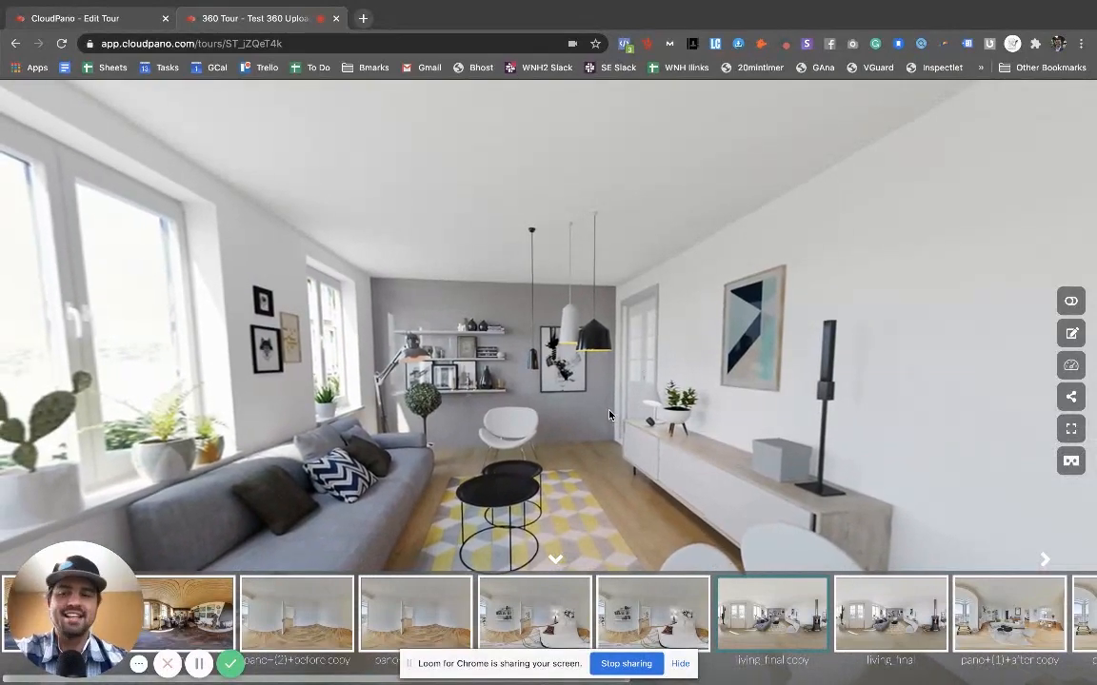
pyautogui.moveTo(609, 415); pyautogui.dragTo(381, 415)
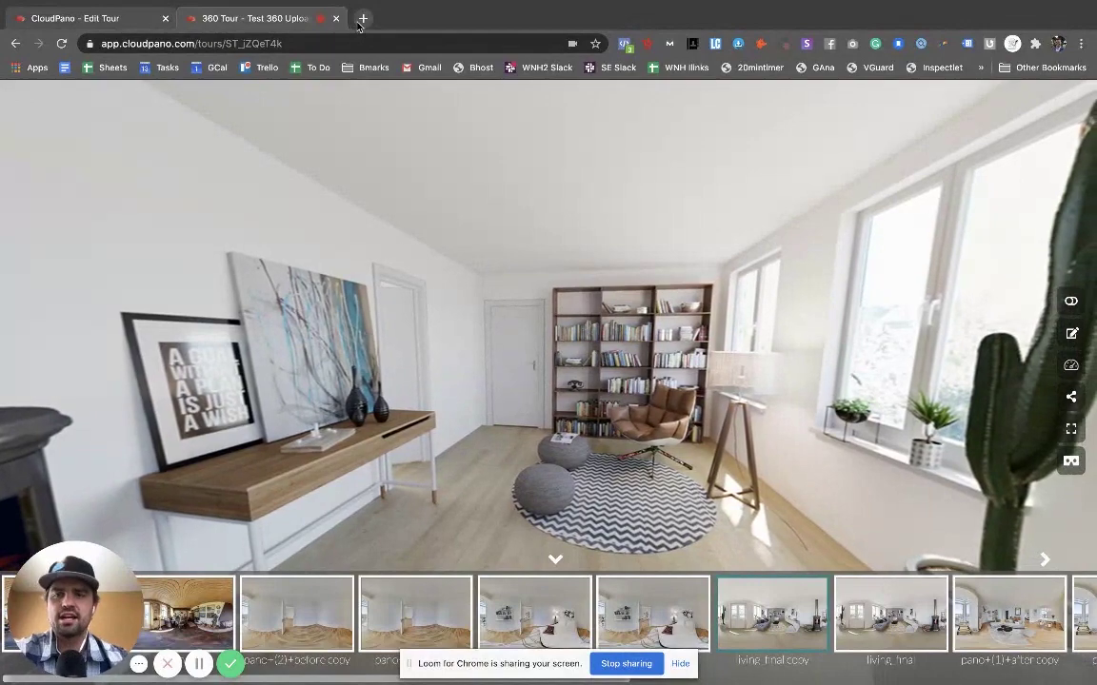
pyautogui.click(361, 18)
pyautogui.write('cloudpano.com')
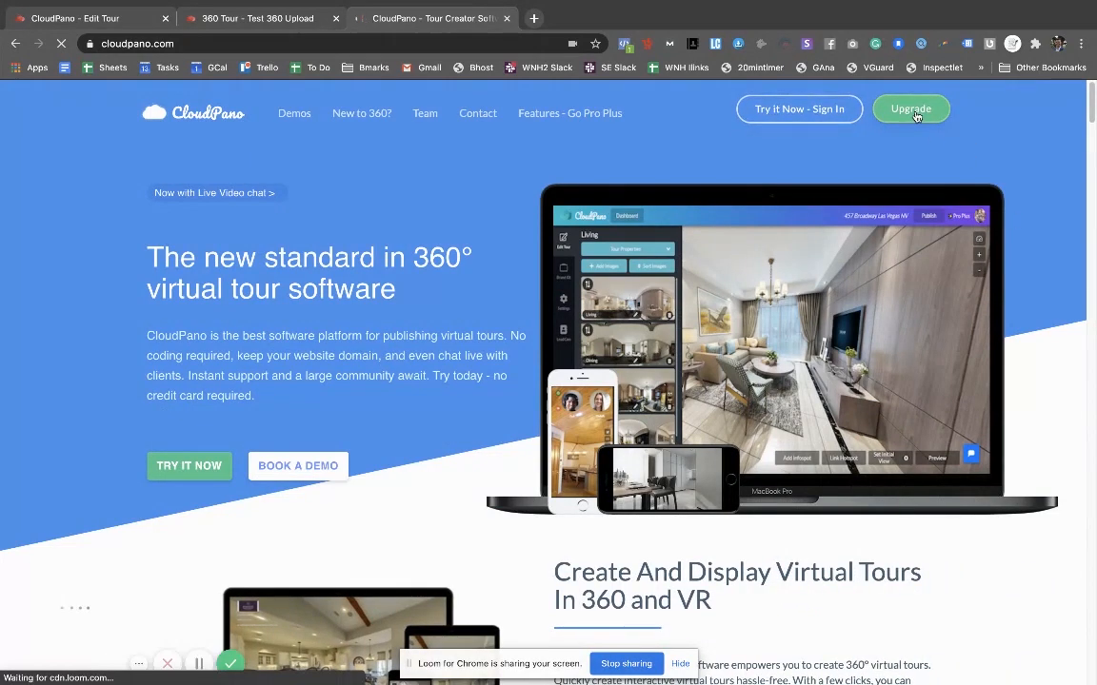
# - Go to Upgrade and add the Pro Plus $33/month plan to the cart
pyautogui.click(910, 109)
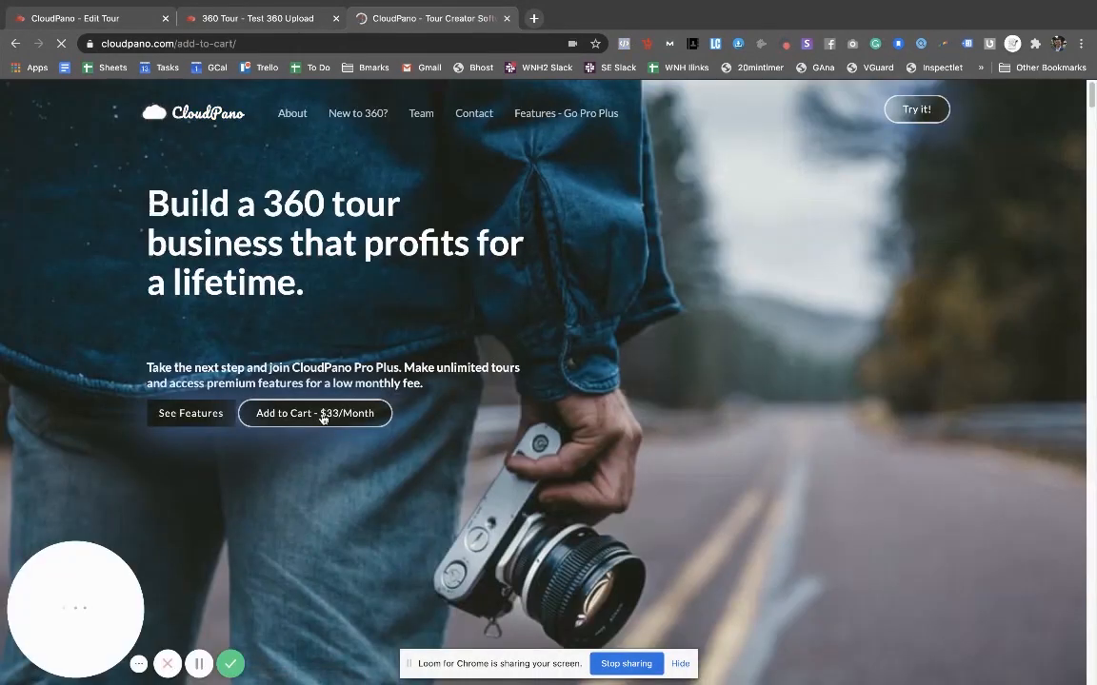
pyautogui.click(314, 413)
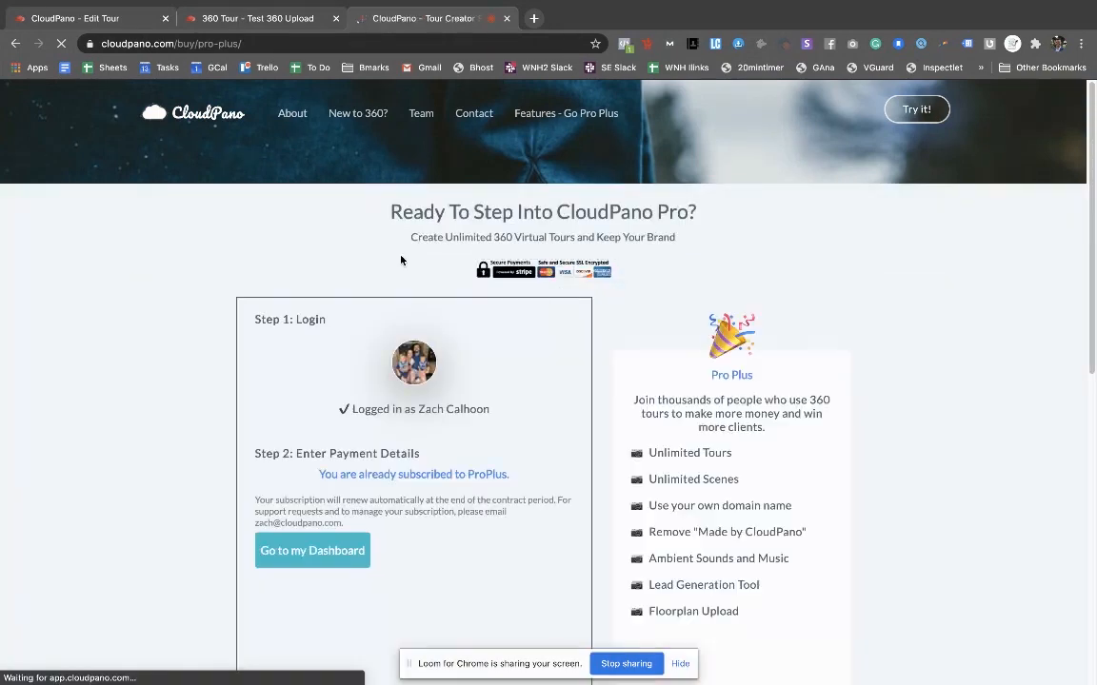